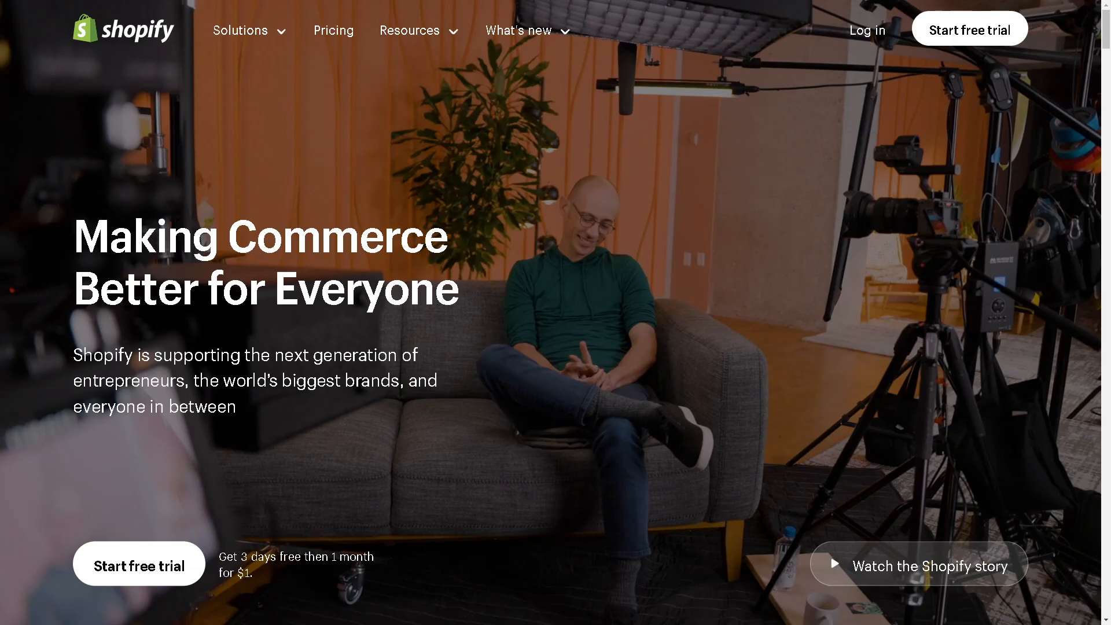
pyautogui.moveTo(872, 32)
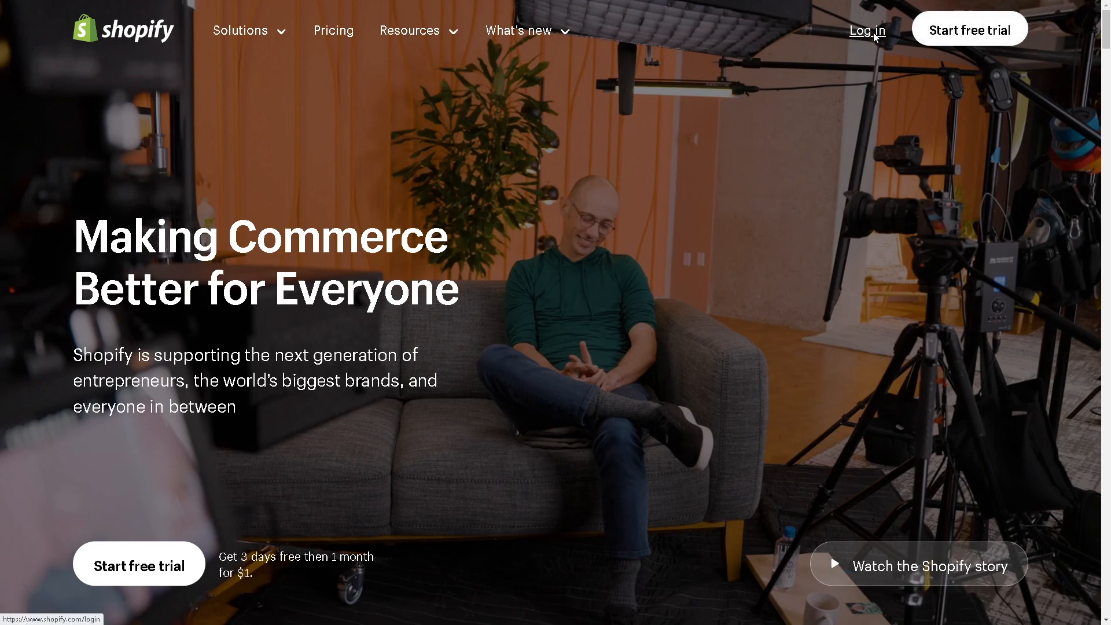
# Step: Open the Shopify login page from the shopify.com top navigation
pyautogui.click(869, 29)
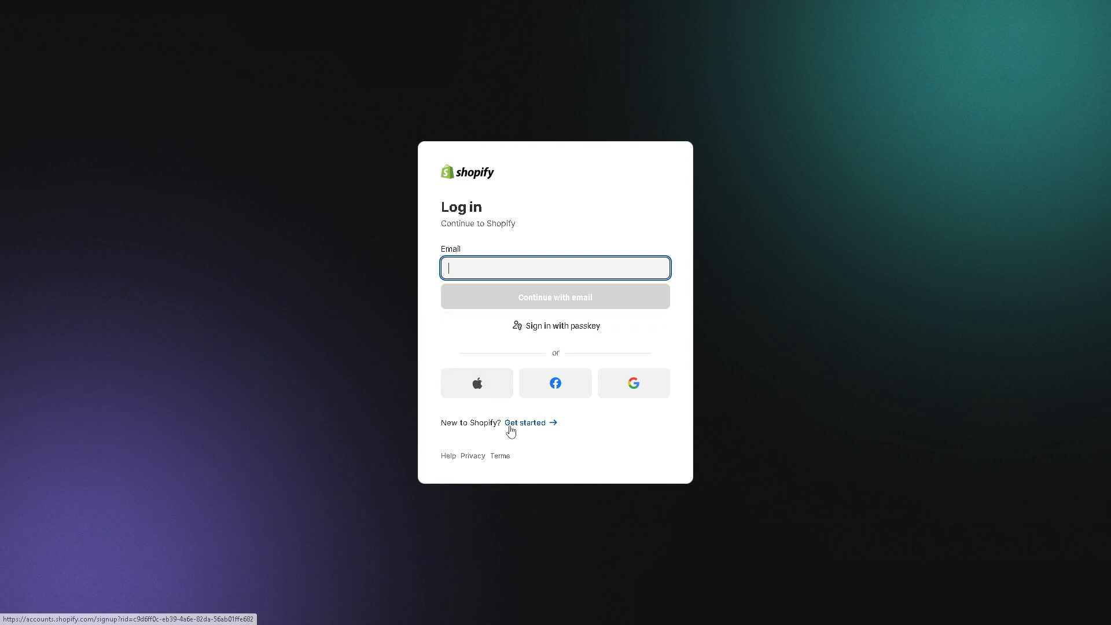
pyautogui.moveTo(531, 427)
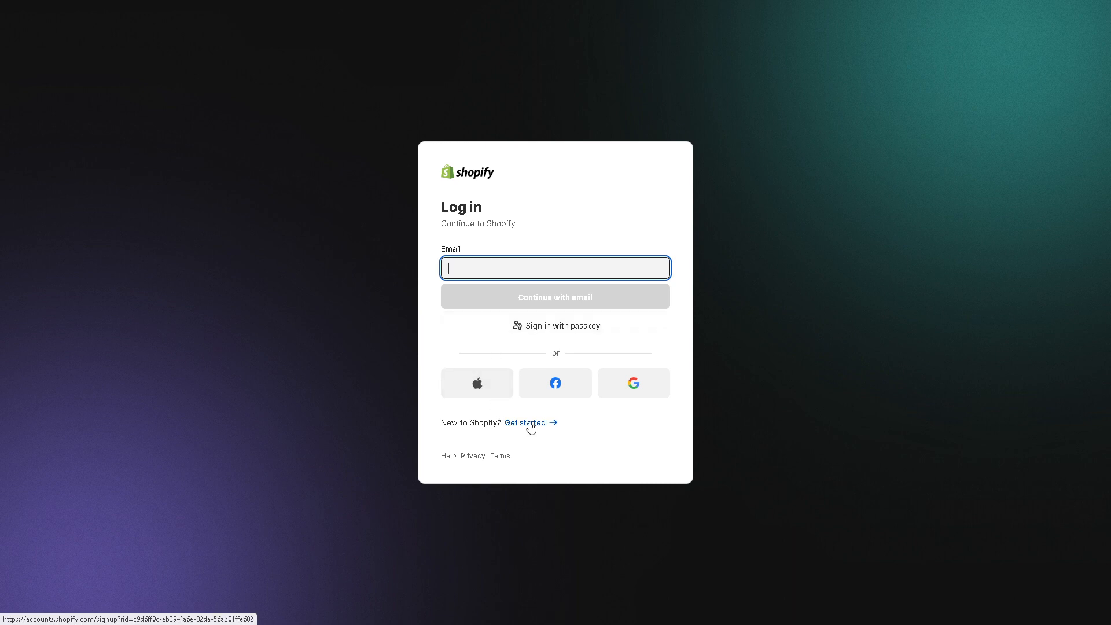
# Step: Follow 'Get started' under 'New to Shopify?' to reach account sign-up options
pyautogui.click(525, 422)
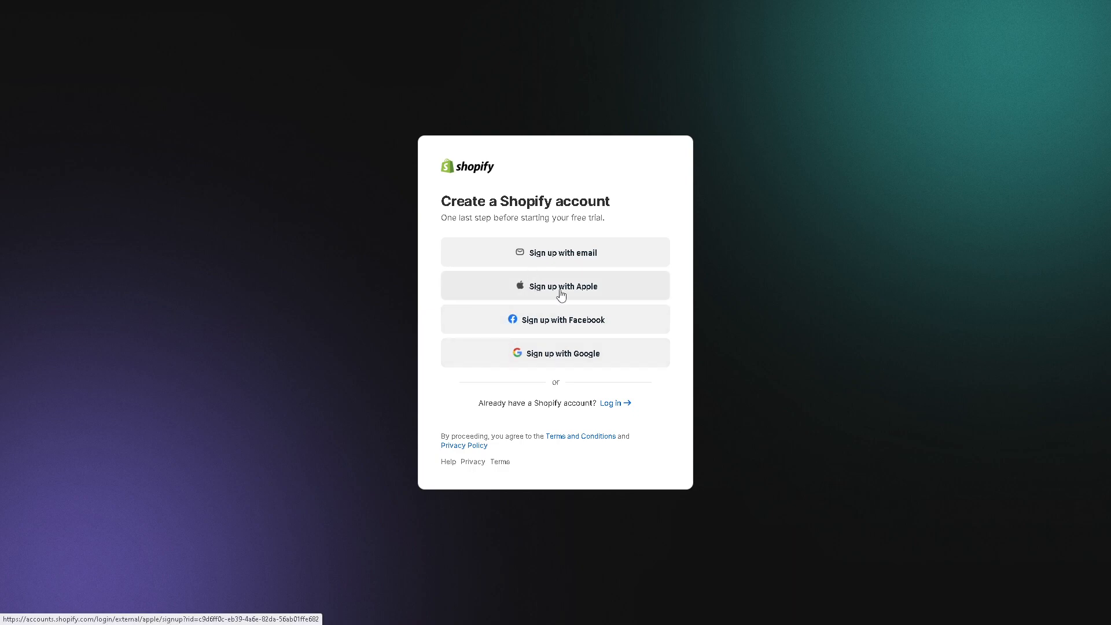
pyautogui.moveTo(569, 324)
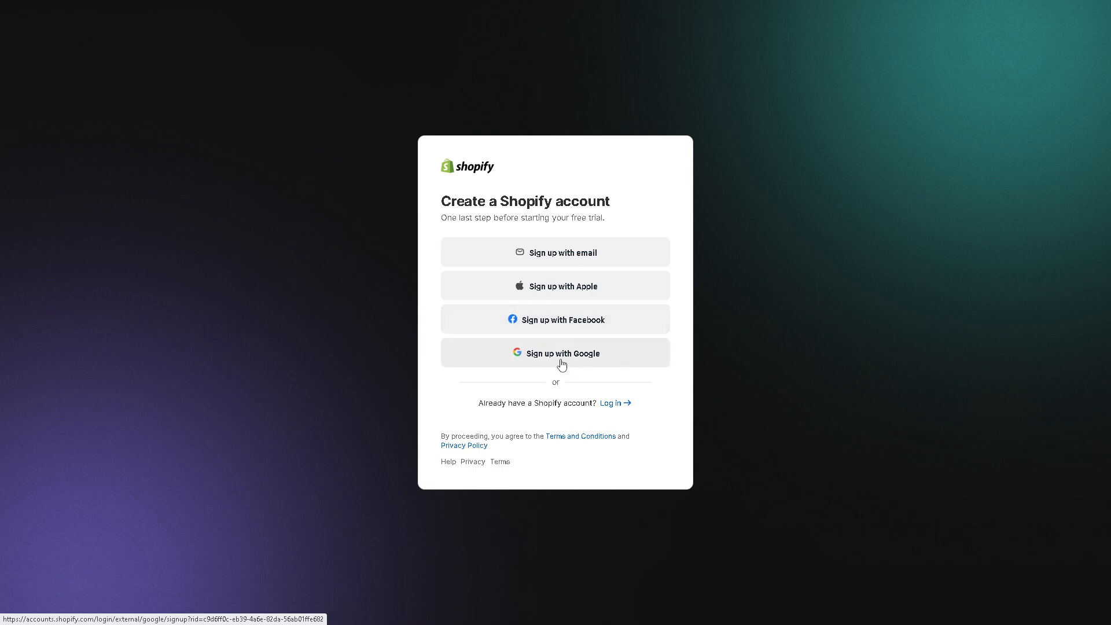
pyautogui.moveTo(561, 366)
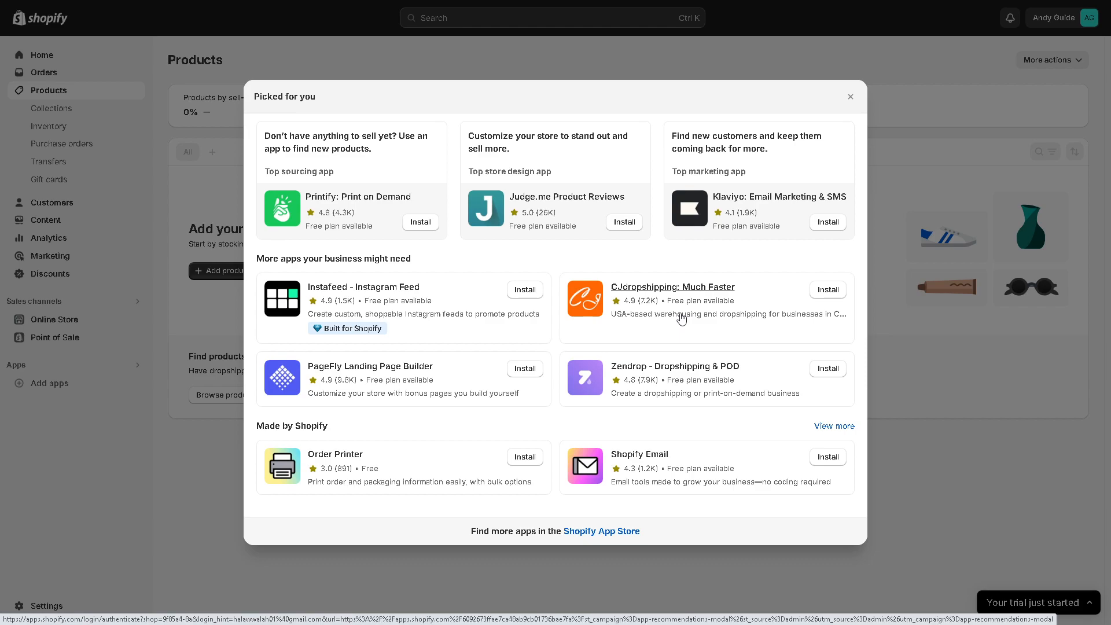
pyautogui.moveTo(658, 334)
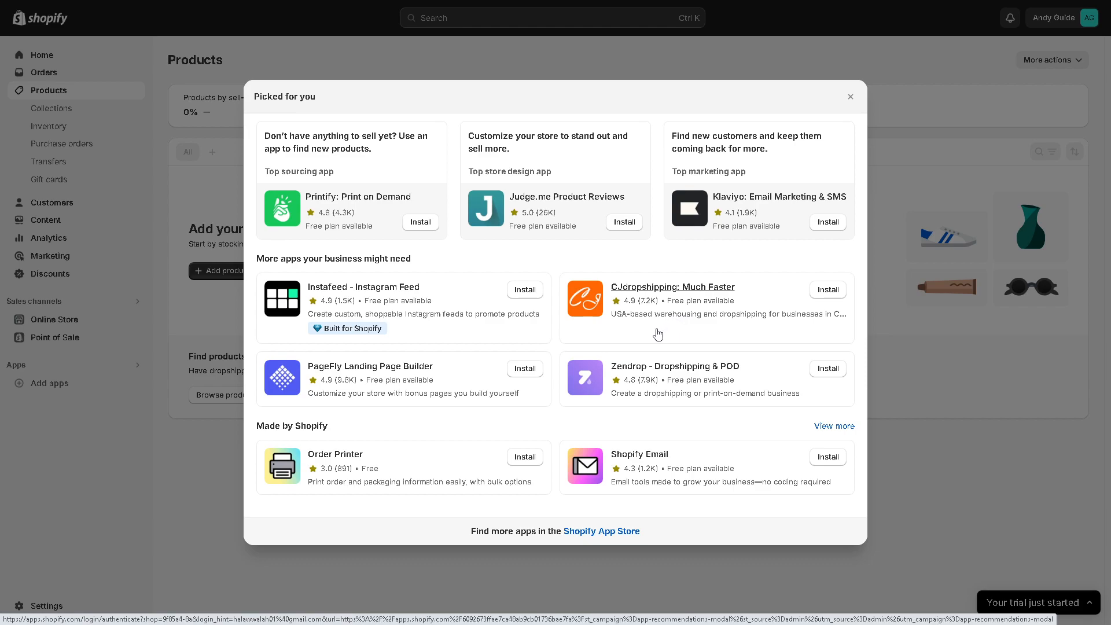
pyautogui.moveTo(651, 341)
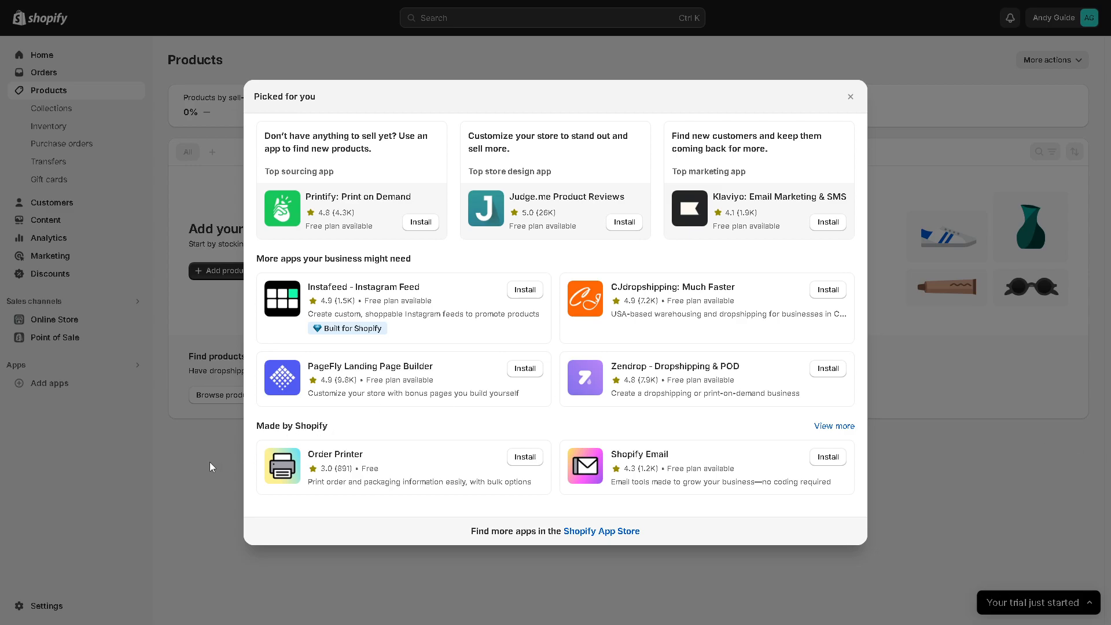
# Step: Close the 'Picked for you' recommended apps modal to reveal the Products page
pyautogui.click(850, 97)
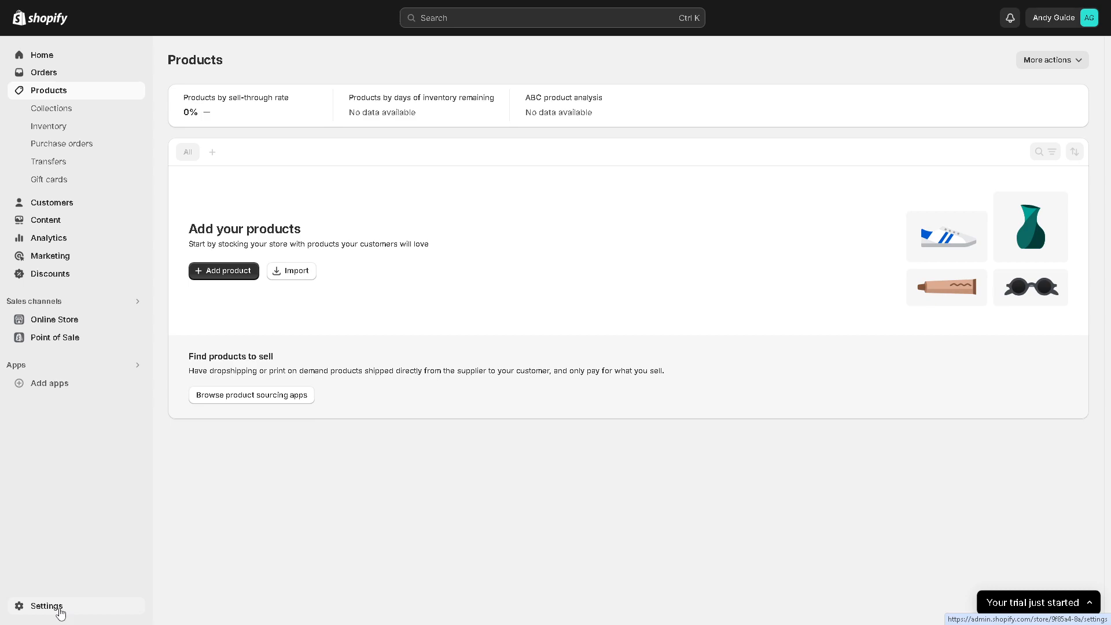
# Step: Go to Settings in the admin sidebar and choose Payments
pyautogui.click(47, 606)
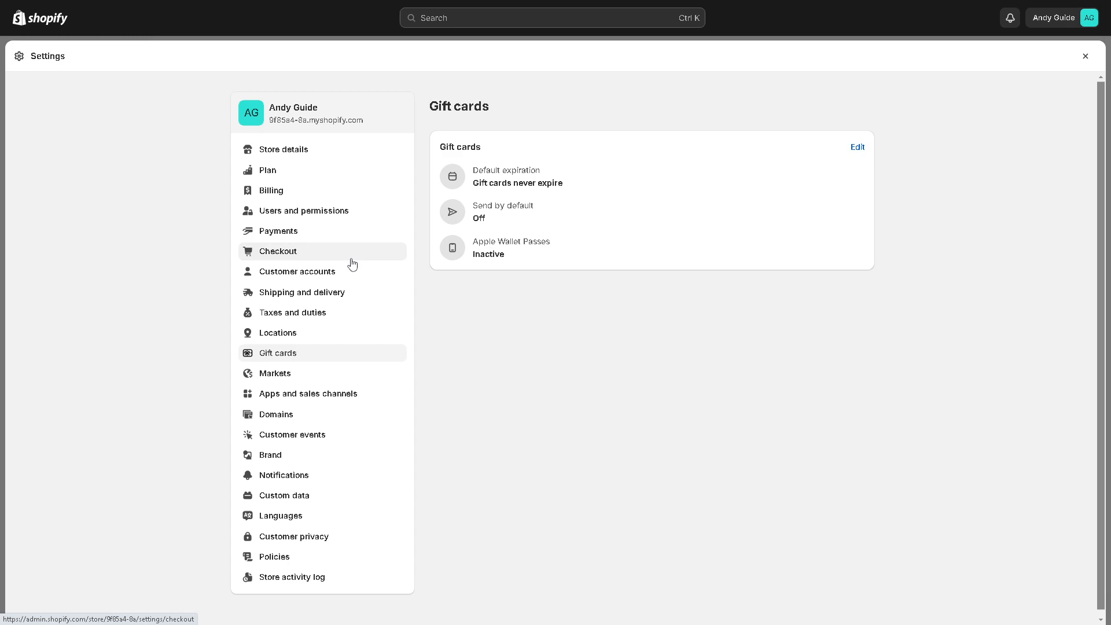
pyautogui.moveTo(332, 264)
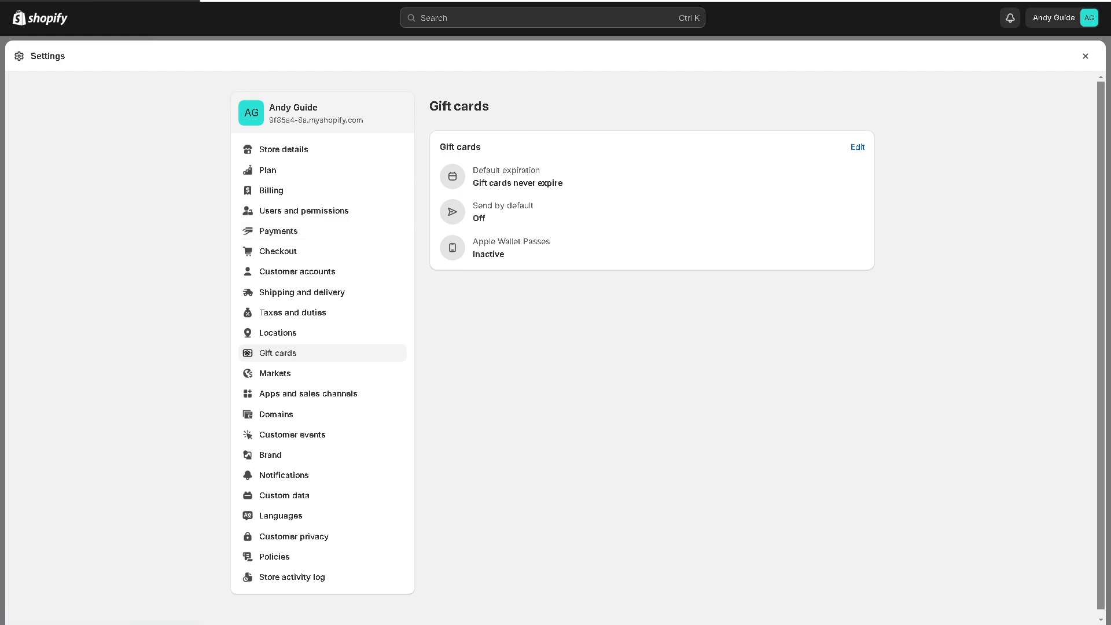
pyautogui.click(279, 230)
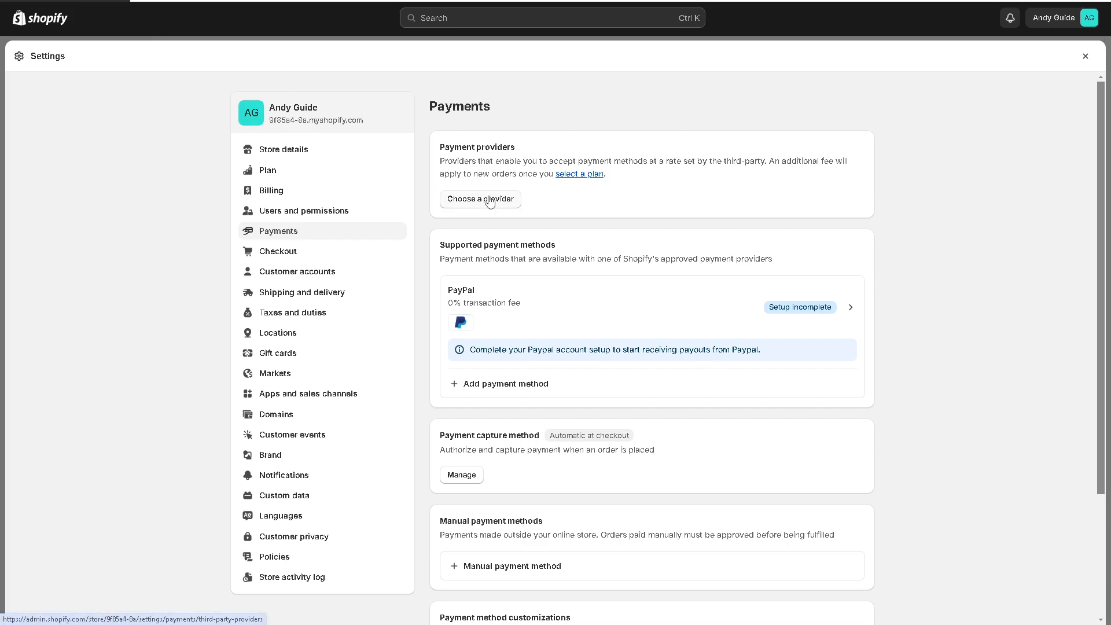
# Step: Browse the third-party providers list, go back to Payments, and show the account menu
pyautogui.click(480, 199)
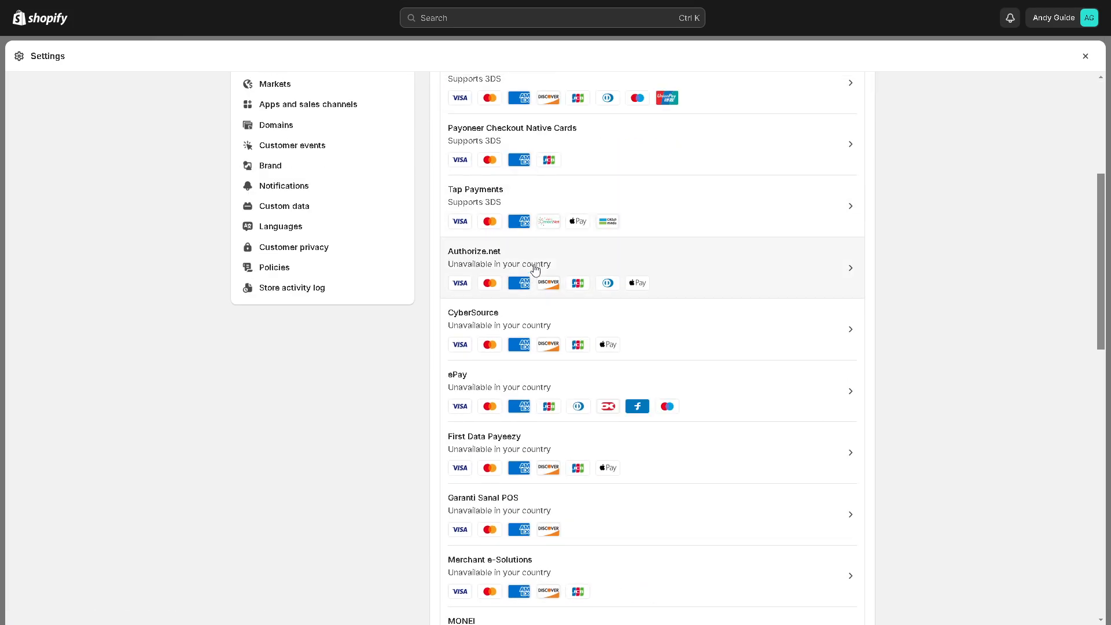
pyautogui.scroll(-3)
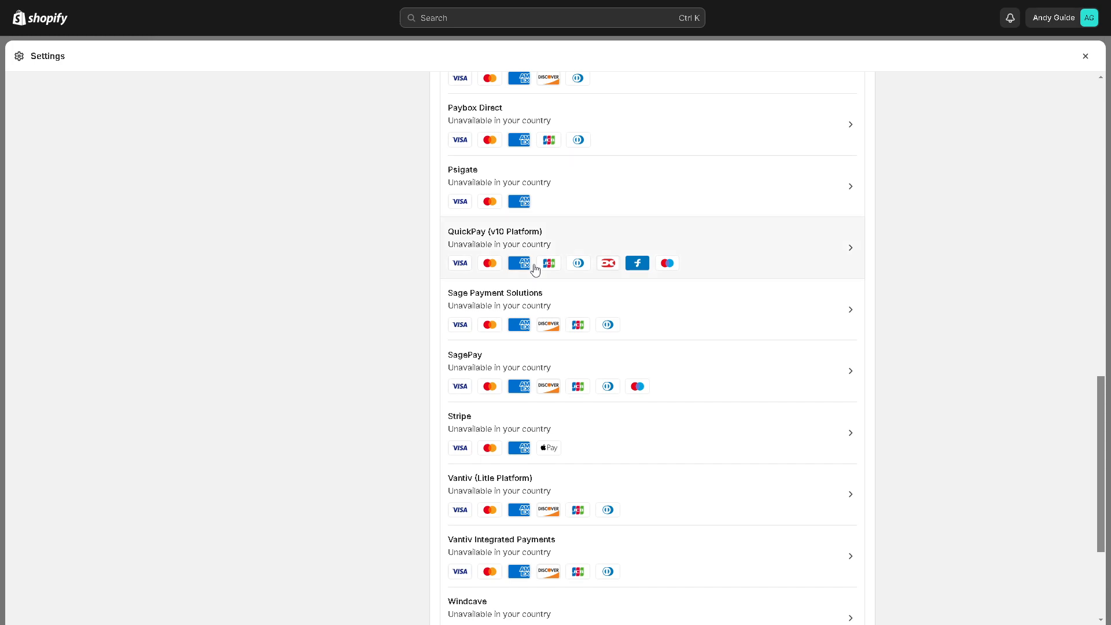
pyautogui.moveTo(466, 368)
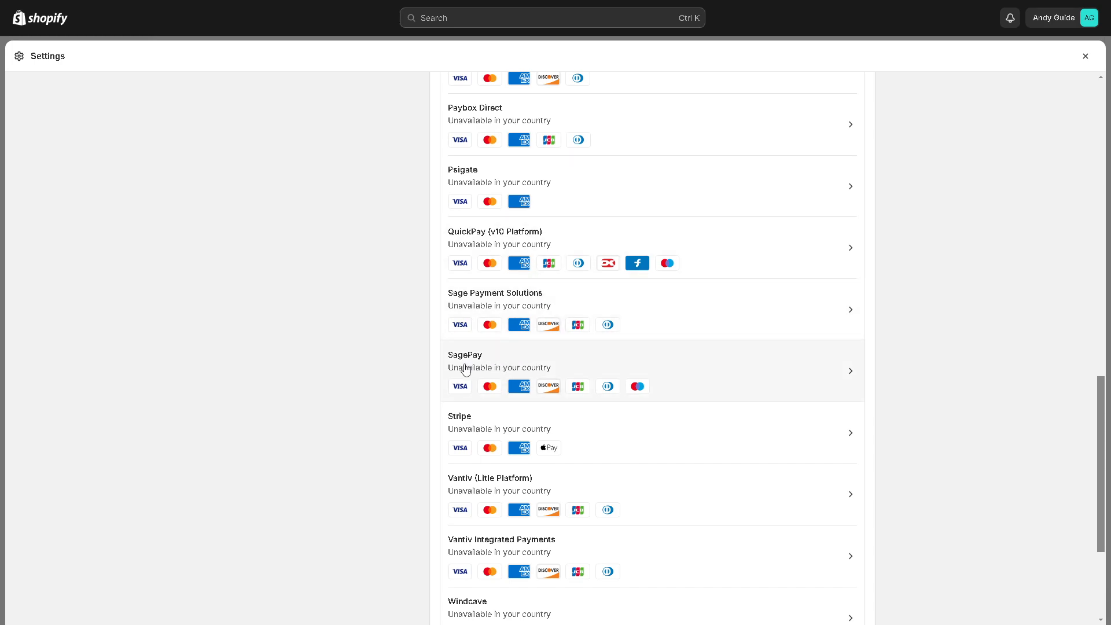
pyautogui.moveTo(453, 365)
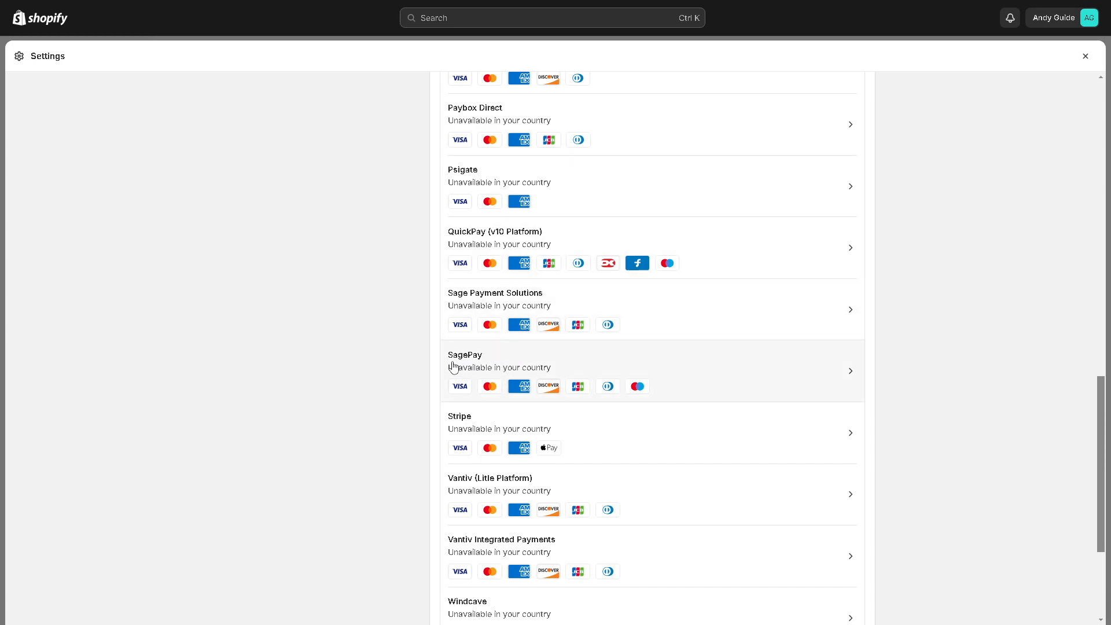
pyautogui.moveTo(448, 249)
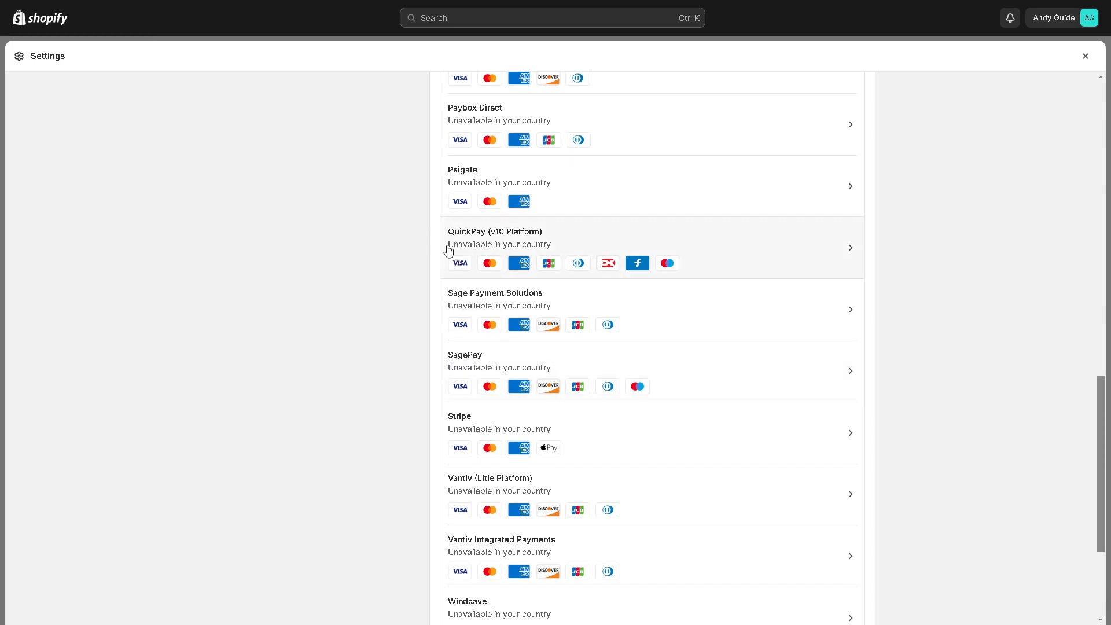
pyautogui.moveTo(476, 391)
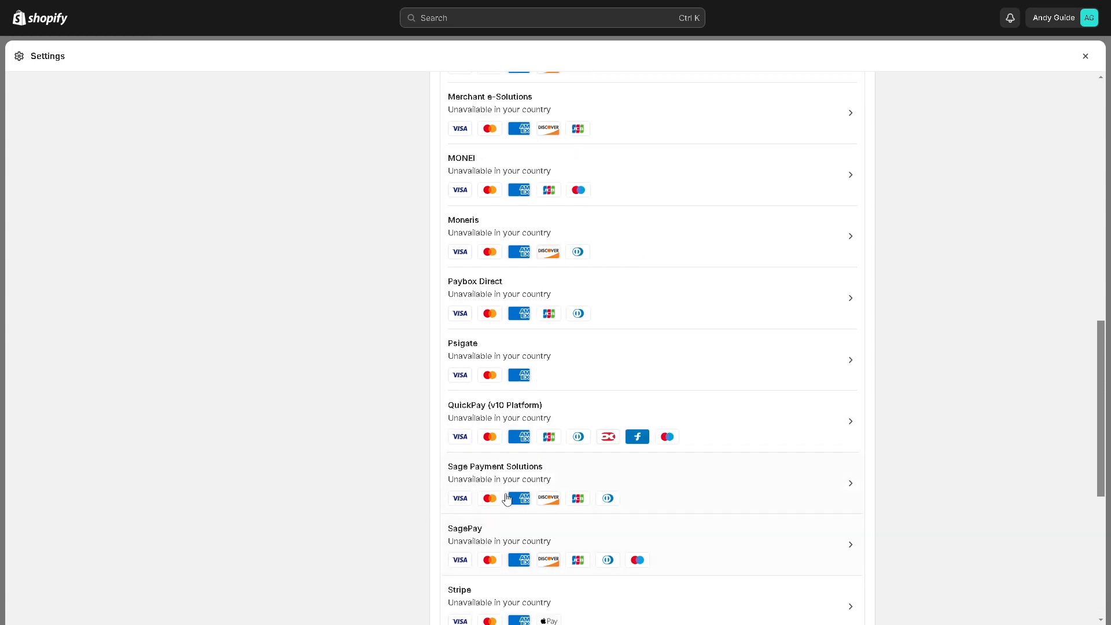
pyautogui.scroll(3)
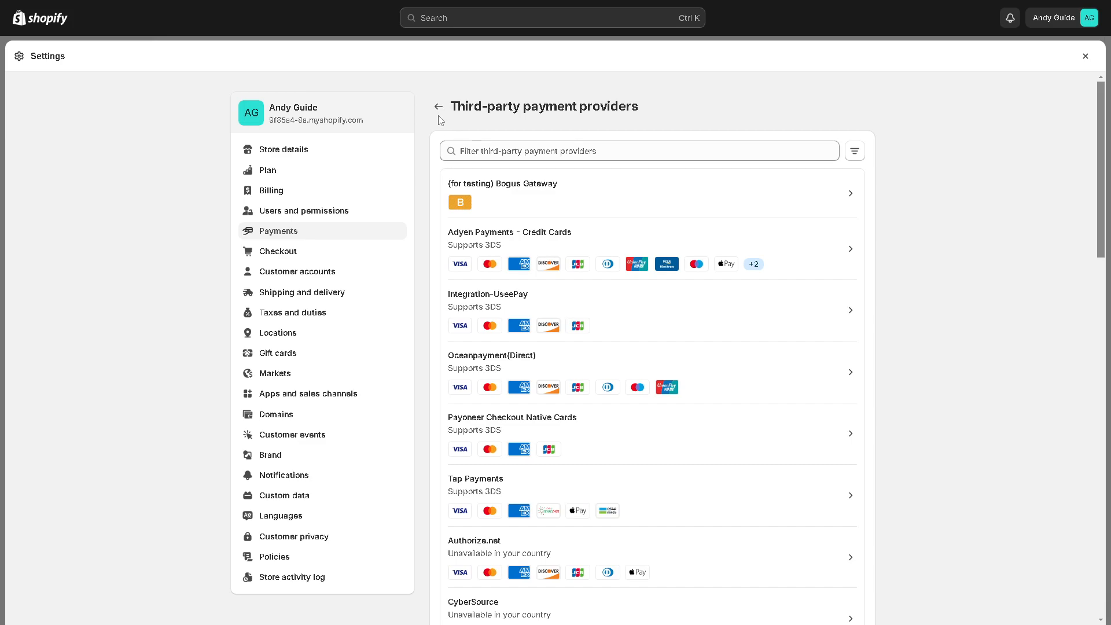
pyautogui.click(438, 105)
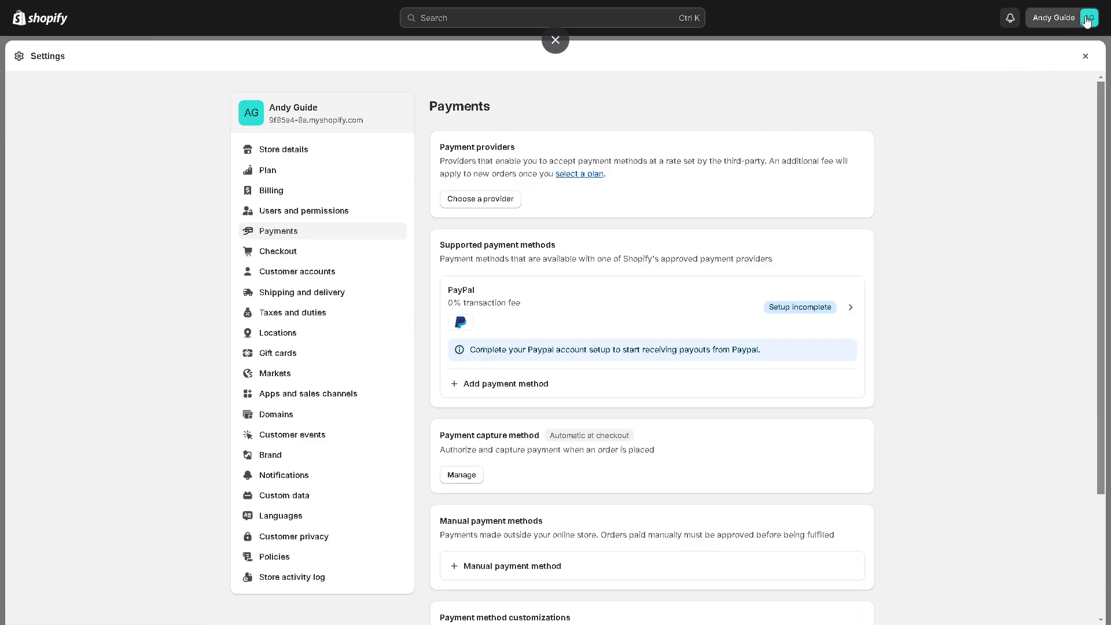
pyautogui.click(1088, 18)
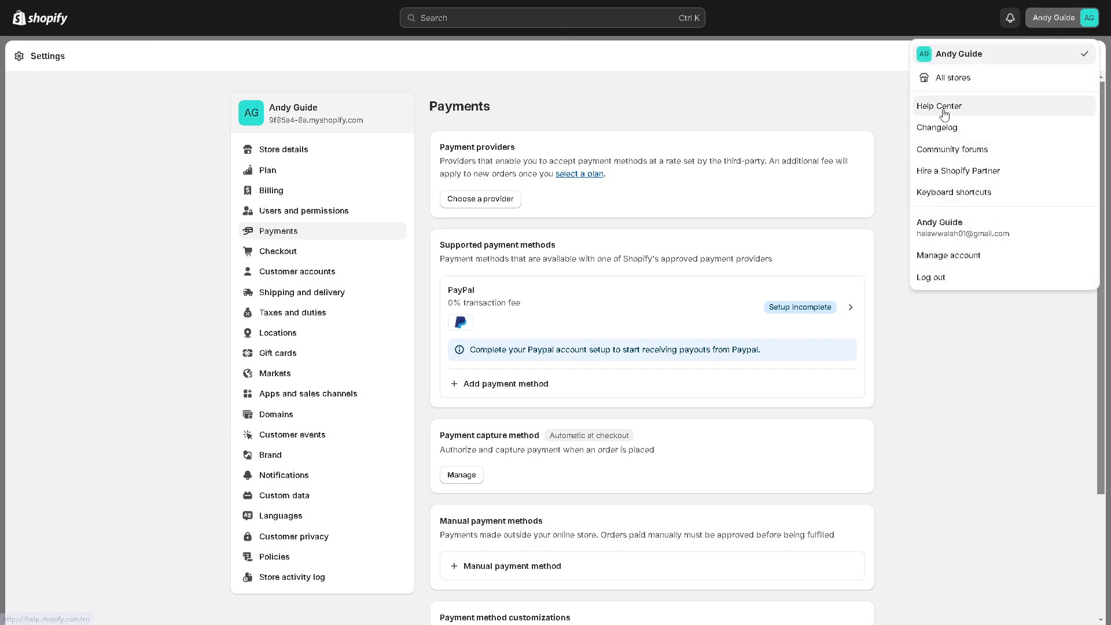
# Step: Choose 'Help Center' from the account dropdown to open the Help Center home
pyautogui.click(939, 106)
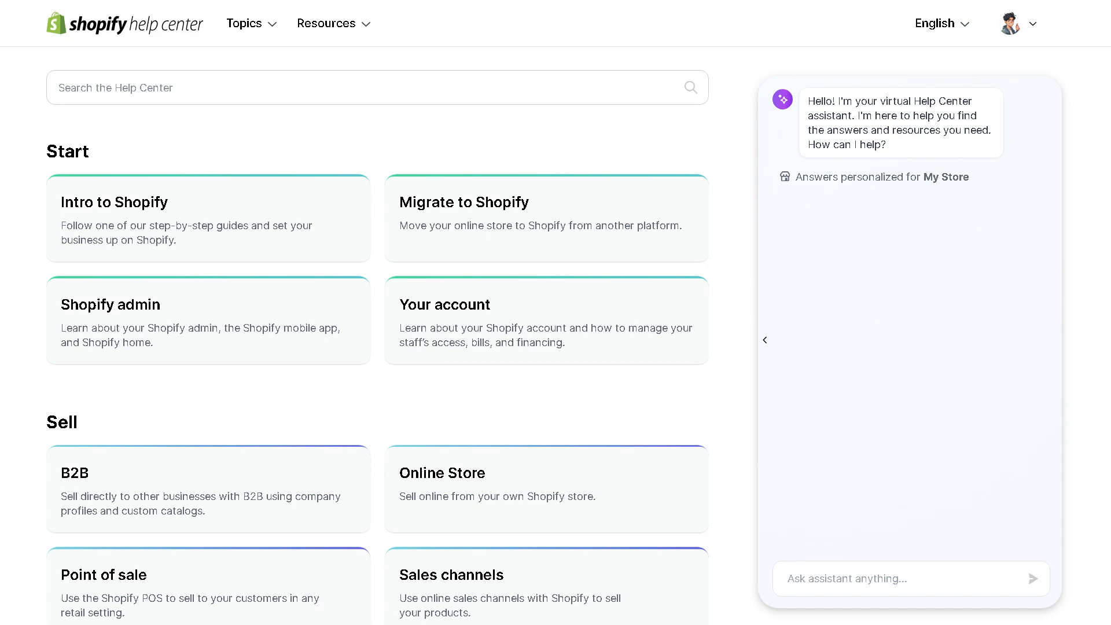
pyautogui.moveTo(887, 273)
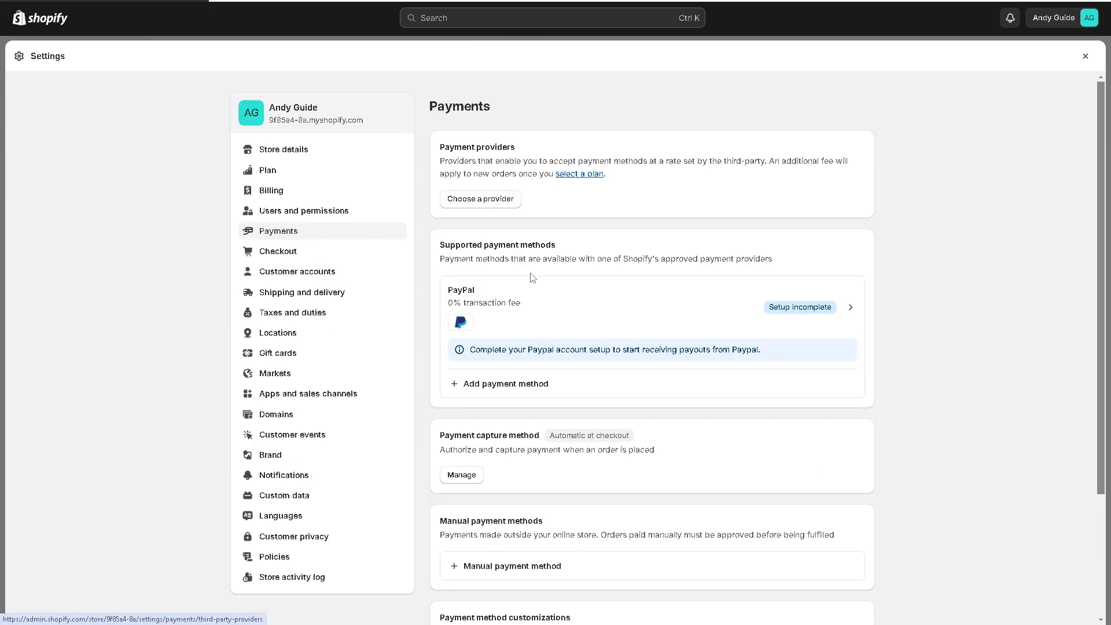
# Step: Reopen 'Choose a provider' on Payments and scroll down the provider list
pyautogui.click(480, 199)
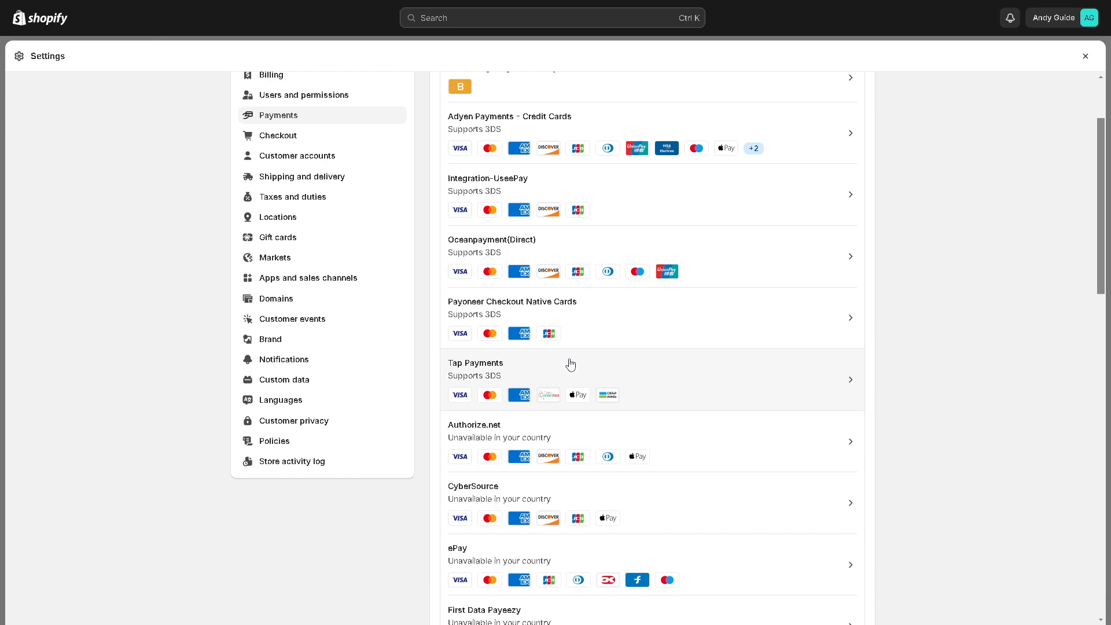
pyautogui.scroll(-3)
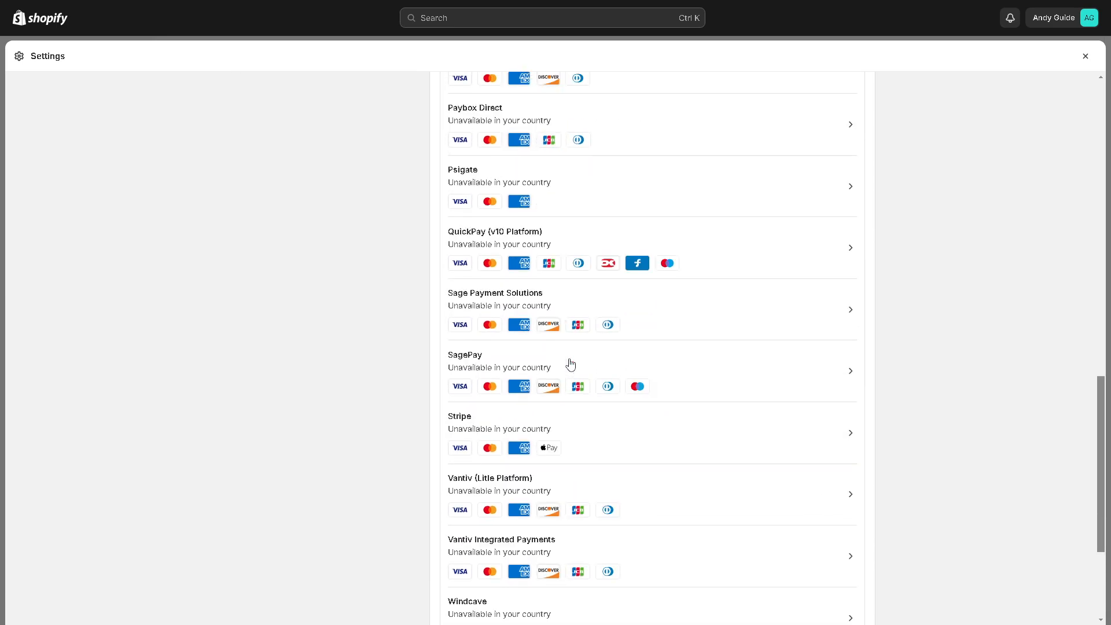